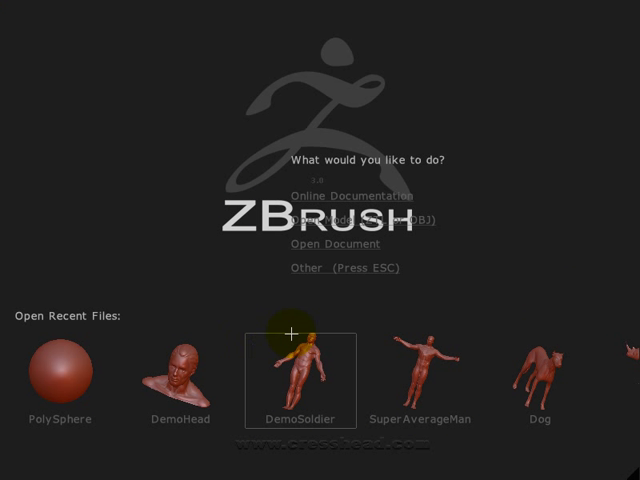
Load the PolySphere sample from Open Recent Files as the active editable tool
{"action": "left_click", "coordinate": [57, 378]}
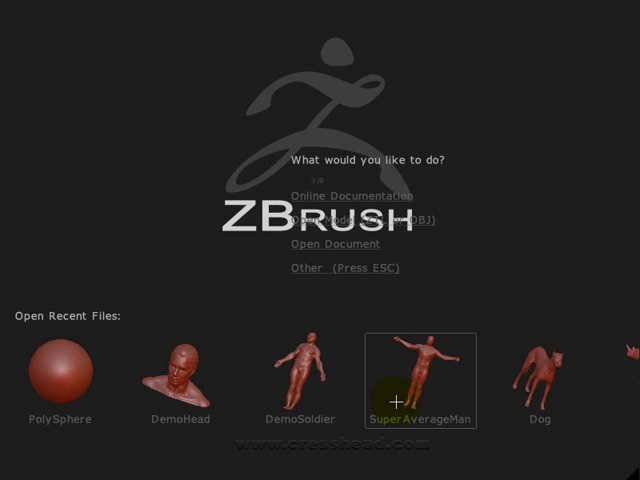
{"action": "mouse_move", "coordinate": [58, 380]}
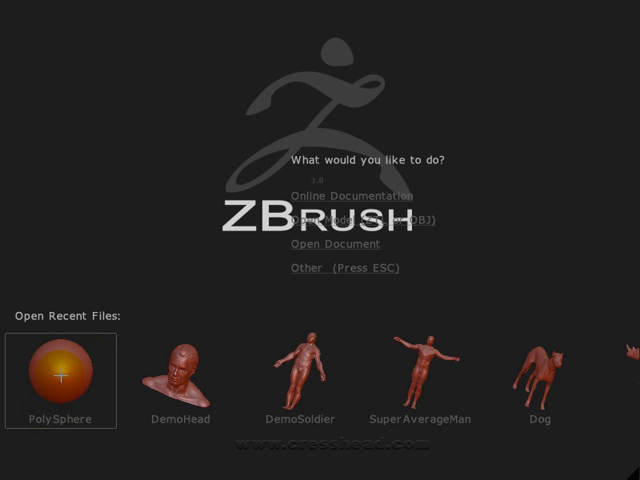
{"action": "left_click", "coordinate": [60, 380]}
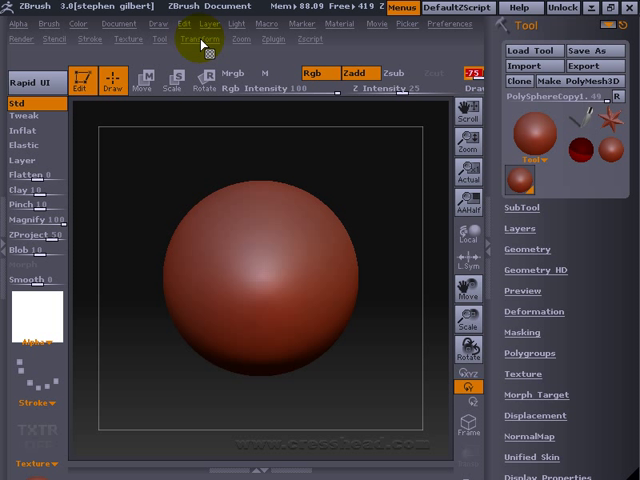
Enable X-axis symmetry and sculpt mirrored upper bump pairs on the sphere's front
{"action": "left_click", "coordinate": [198, 38]}
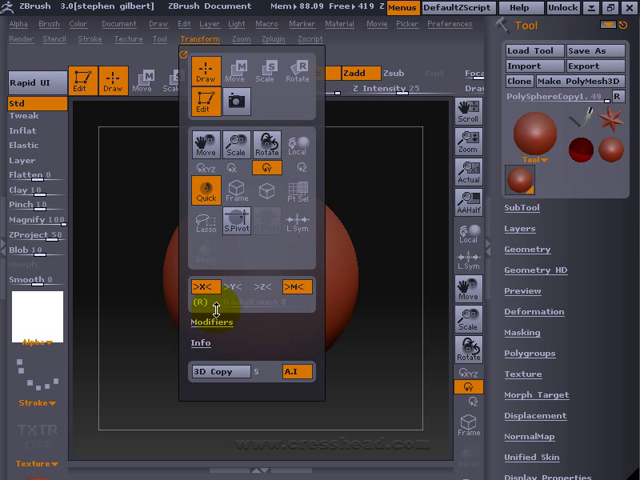
{"action": "left_click", "coordinate": [204, 287]}
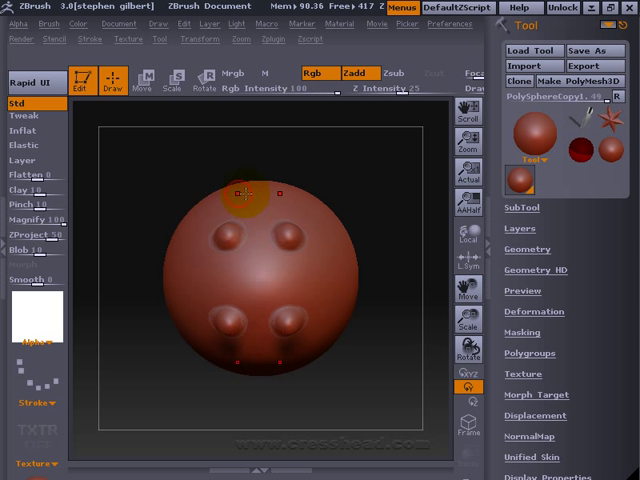
{"action": "left_click", "coordinate": [197, 39]}
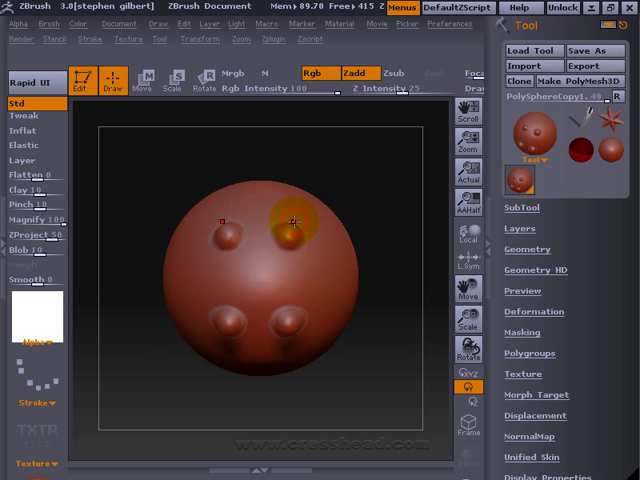
{"action": "left_click_drag", "start_coordinate": [295, 222], "coordinate": [250, 290]}
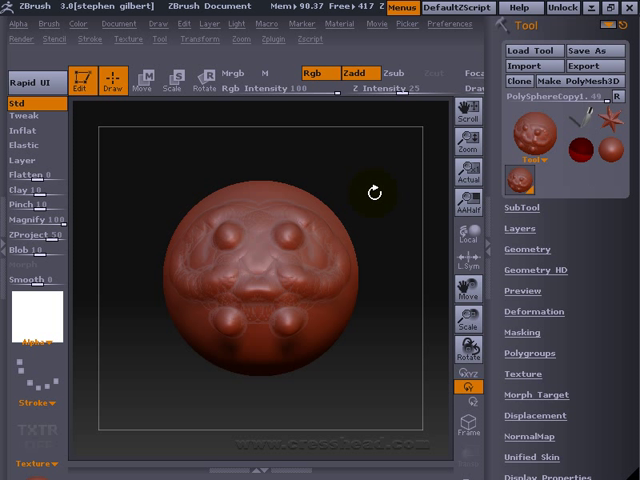
Rotate the sphere and mass thick lumpy ridges over its upper front
{"action": "left_click", "coordinate": [290, 215]}
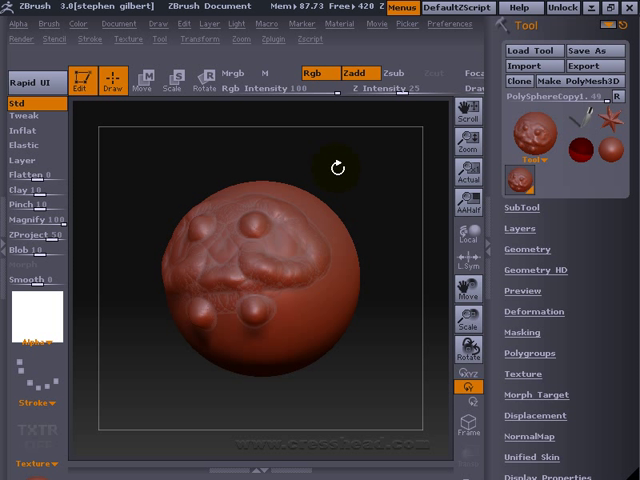
{"action": "left_click", "coordinate": [300, 270]}
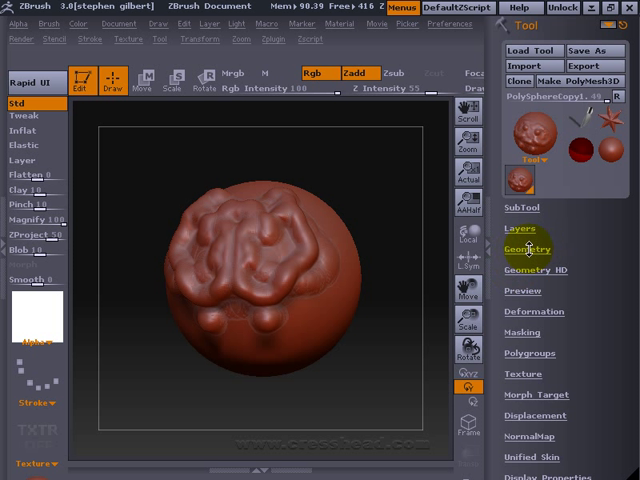
Drop to a lower subdivision level, view the wireframe, then step back up to SDiv 4
{"action": "left_click", "coordinate": [527, 249]}
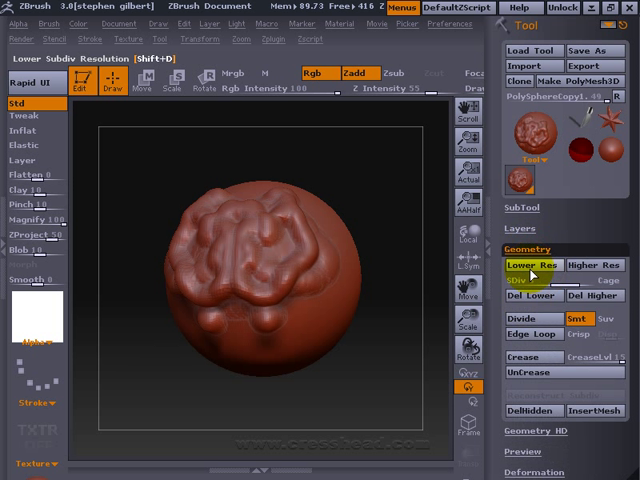
{"action": "left_click", "coordinate": [533, 265]}
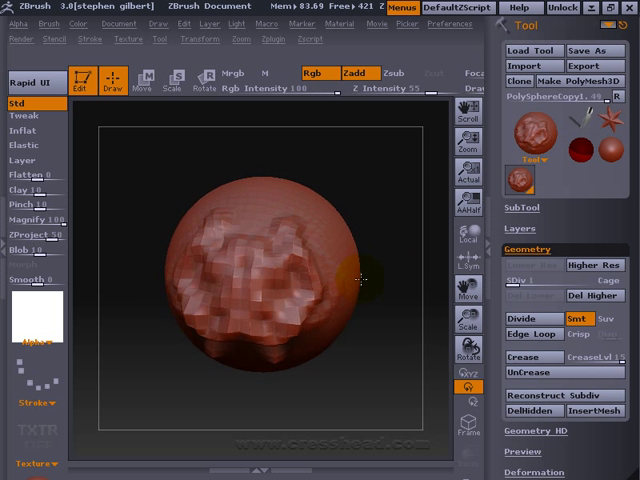
{"action": "left_click_drag", "start_coordinate": [360, 280], "coordinate": [232, 235]}
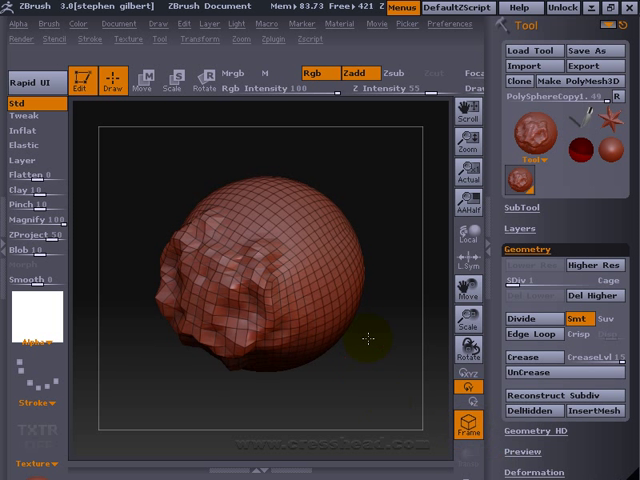
{"action": "left_click", "coordinate": [570, 288]}
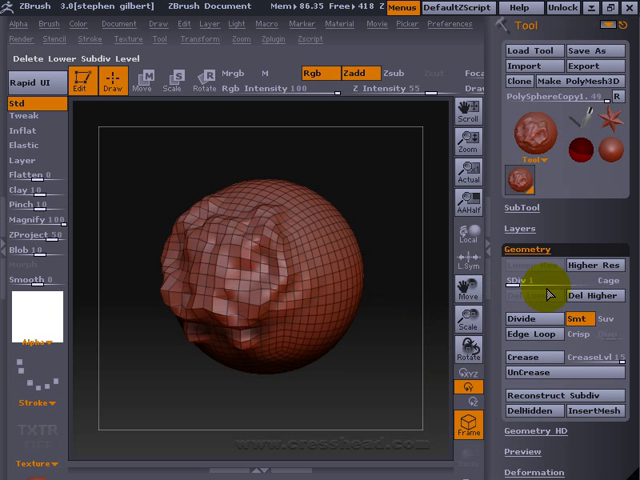
{"action": "left_click", "coordinate": [585, 271]}
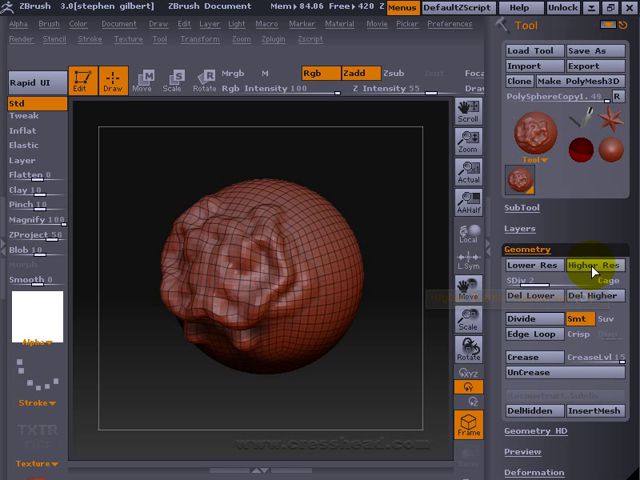
{"action": "left_click", "coordinate": [592, 265]}
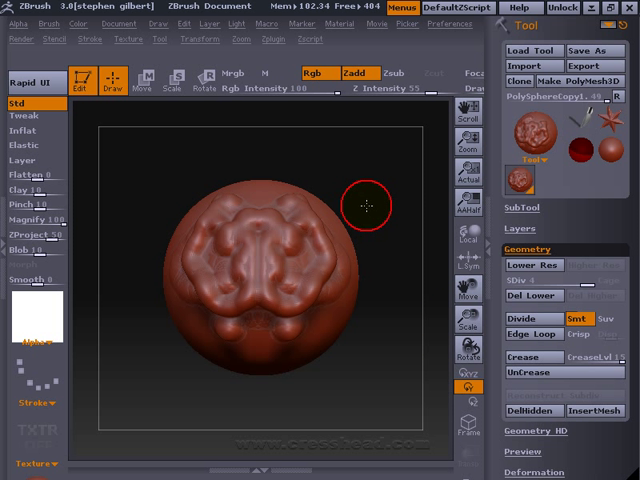
Build more wrinkled ridges, then switch to Zsub and carve a hollow into the lower side
{"action": "left_click_drag", "start_coordinate": [368, 205], "coordinate": [338, 292]}
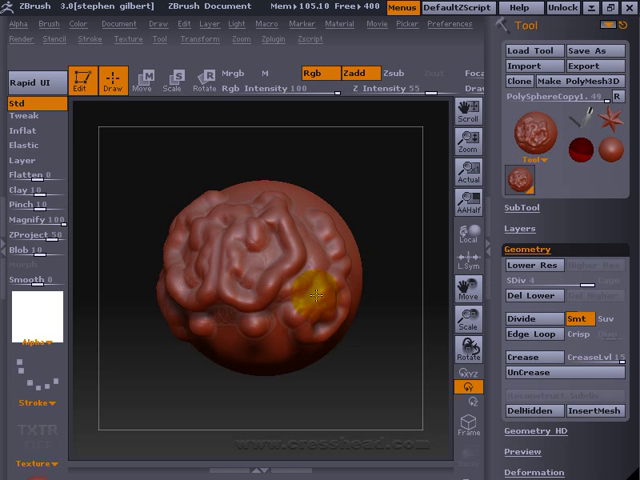
{"action": "left_click_drag", "start_coordinate": [320, 290], "coordinate": [305, 305]}
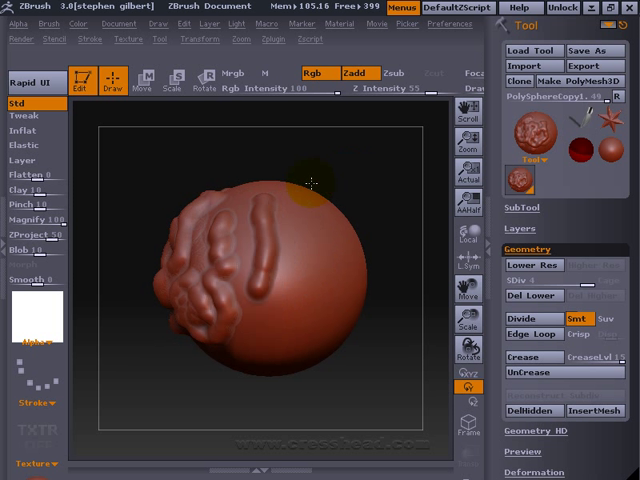
{"action": "left_click", "coordinate": [398, 73]}
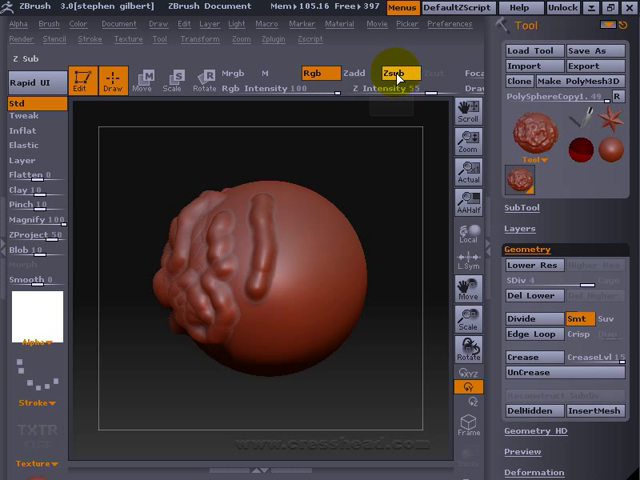
{"action": "left_click", "coordinate": [396, 72]}
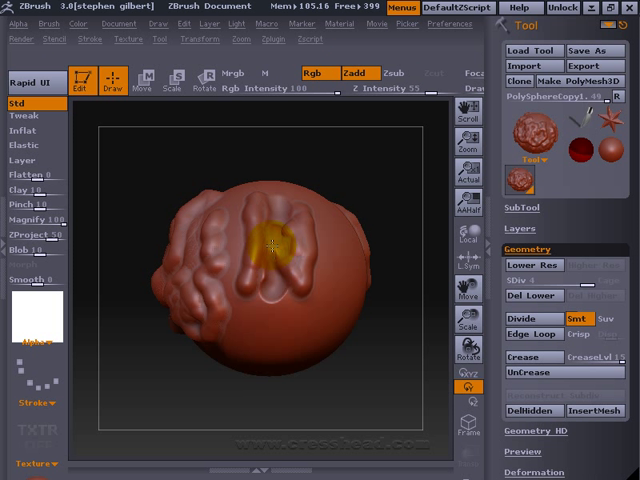
{"action": "left_click", "coordinate": [390, 73]}
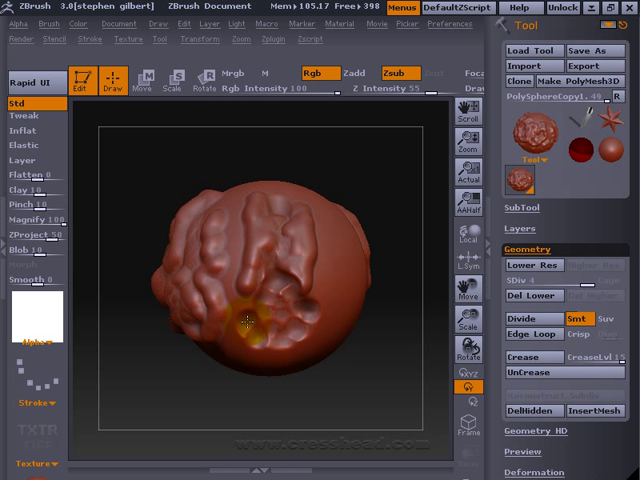
{"action": "left_click_drag", "start_coordinate": [248, 318], "coordinate": [287, 320]}
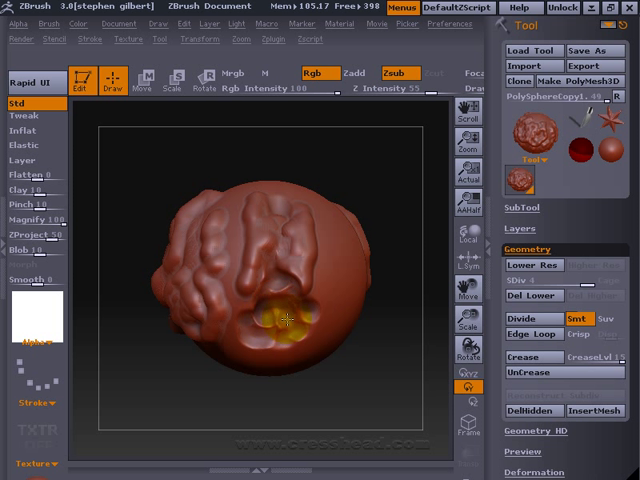
{"action": "left_click_drag", "start_coordinate": [285, 320], "coordinate": [355, 297]}
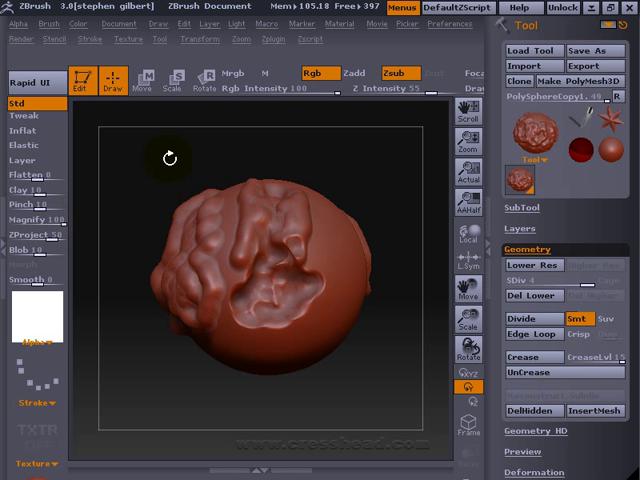
{"action": "left_click", "coordinate": [20, 104]}
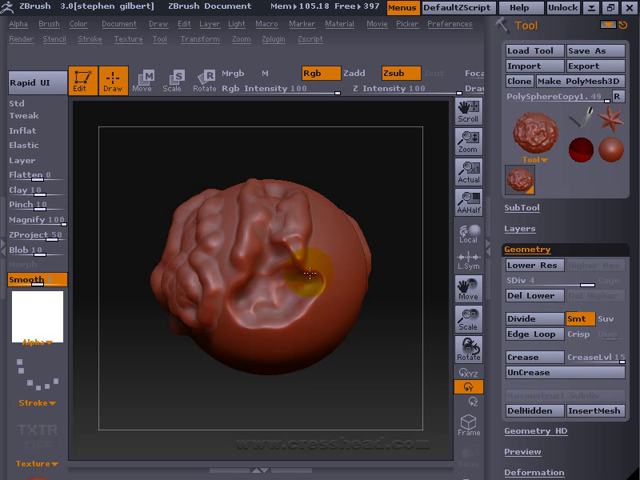
Deepen the lower-front hollow and raise a lump beneath it
{"action": "left_click_drag", "start_coordinate": [310, 275], "coordinate": [235, 320]}
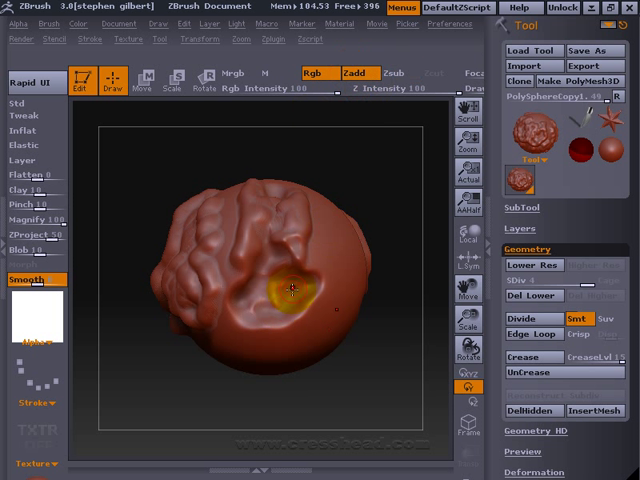
{"action": "left_click", "coordinate": [290, 290]}
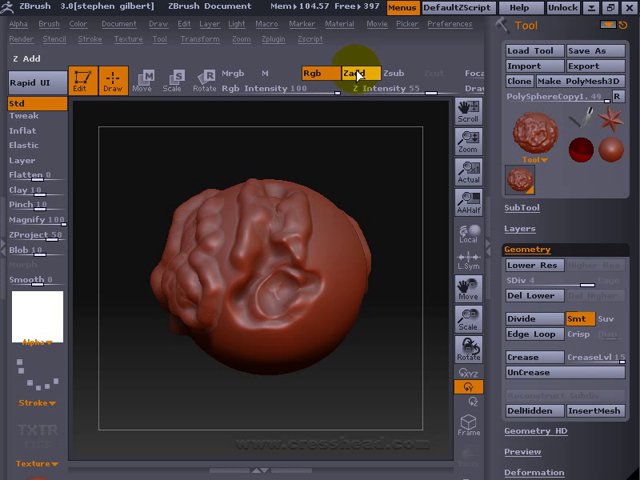
{"action": "left_click_drag", "start_coordinate": [300, 330], "coordinate": [320, 350]}
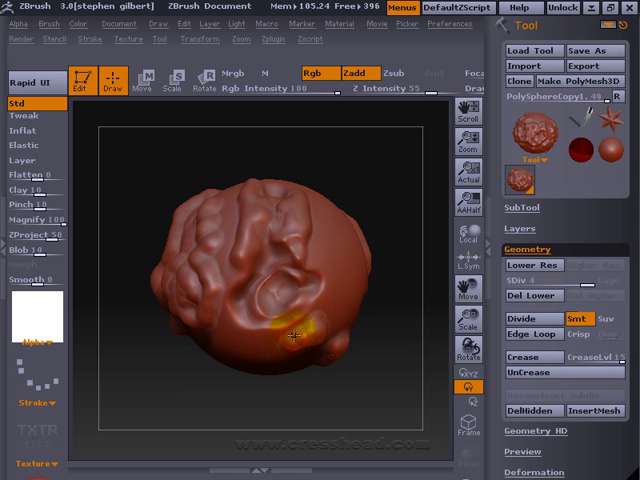
{"action": "left_click_drag", "start_coordinate": [290, 335], "coordinate": [255, 320]}
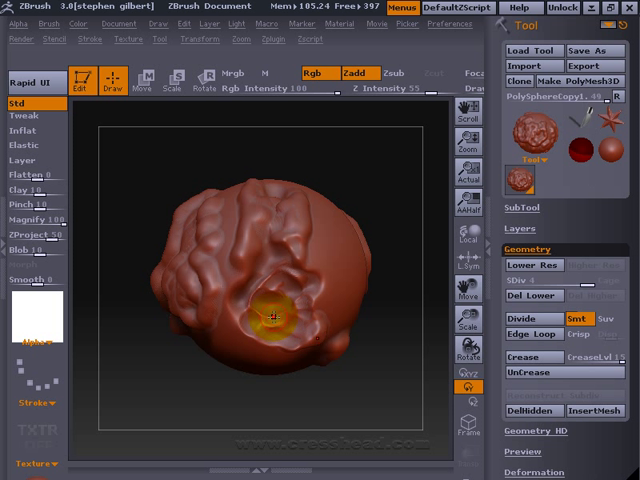
{"action": "left_click_drag", "start_coordinate": [275, 315], "coordinate": [290, 305]}
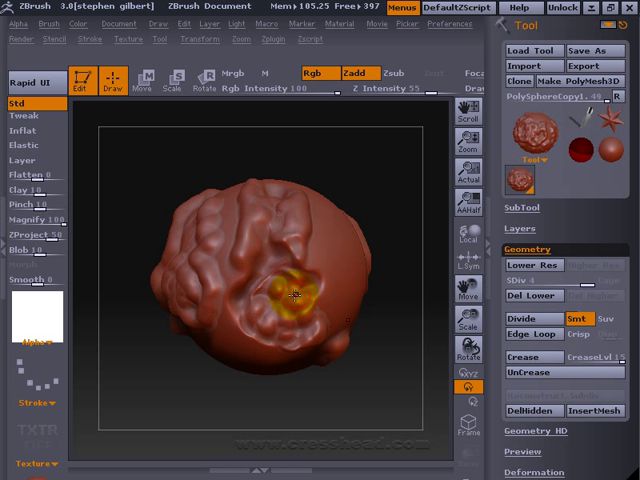
Soften the hollow's rim and inside with the Smooth brush
{"action": "left_click", "coordinate": [26, 277]}
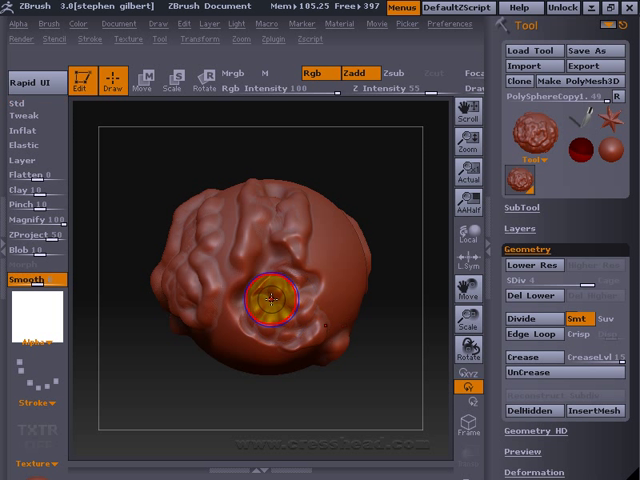
{"action": "left_click_drag", "start_coordinate": [270, 300], "coordinate": [310, 345]}
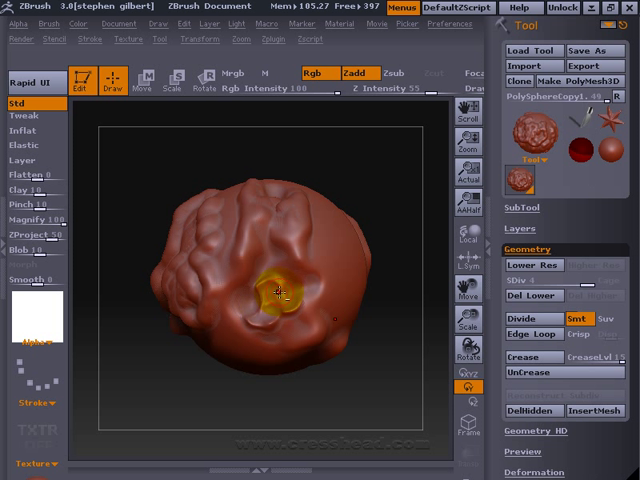
{"action": "left_click", "coordinate": [22, 281]}
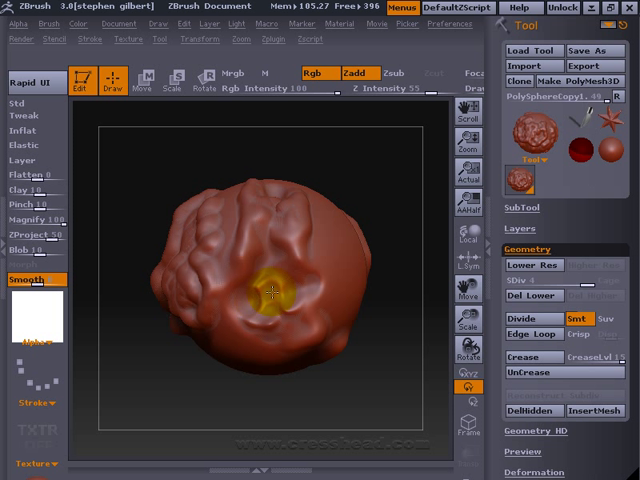
{"action": "left_click_drag", "start_coordinate": [275, 295], "coordinate": [232, 262]}
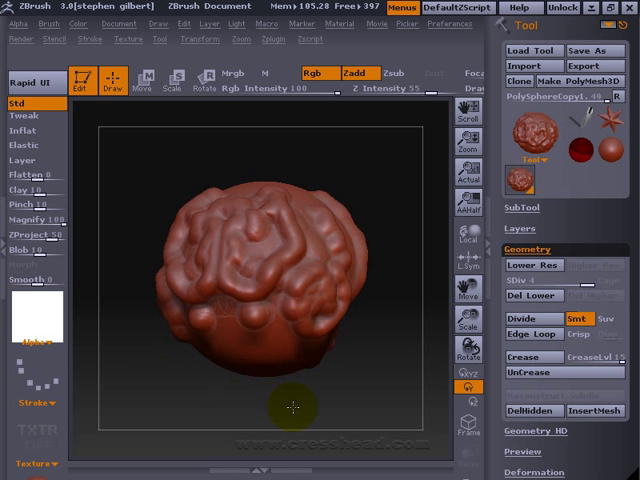
{"action": "left_click_drag", "start_coordinate": [291, 405], "coordinate": [375, 298]}
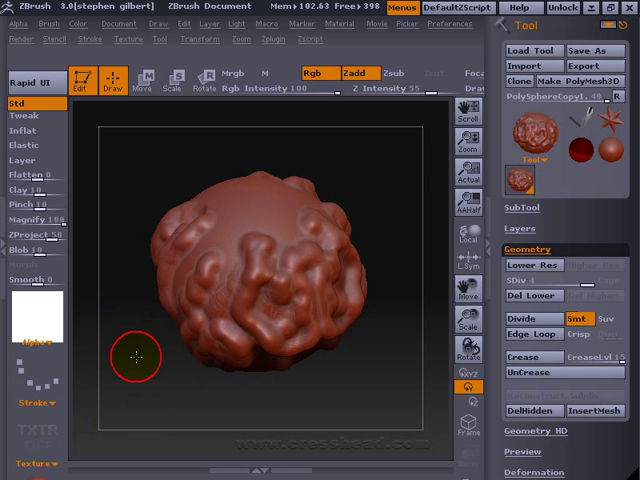
Load the speckled noise texture alpha from the alpha library onto the brush
{"action": "left_click", "coordinate": [35, 312]}
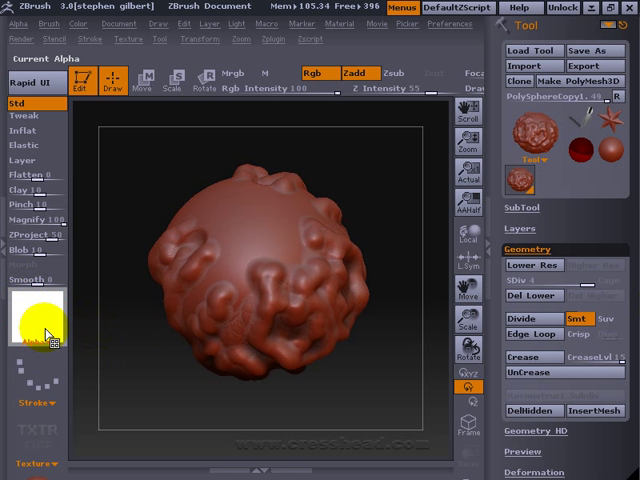
{"action": "left_click", "coordinate": [30, 318]}
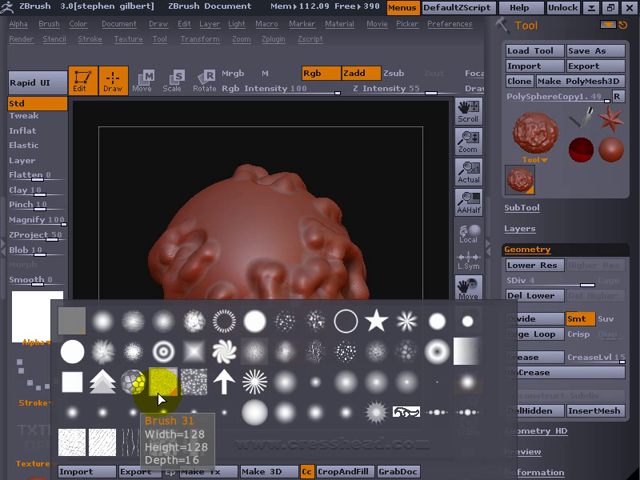
{"action": "left_click", "coordinate": [215, 412]}
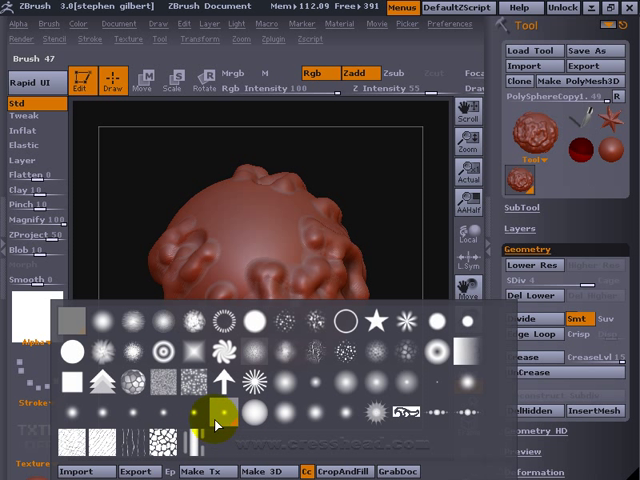
{"action": "mouse_move", "coordinate": [263, 411]}
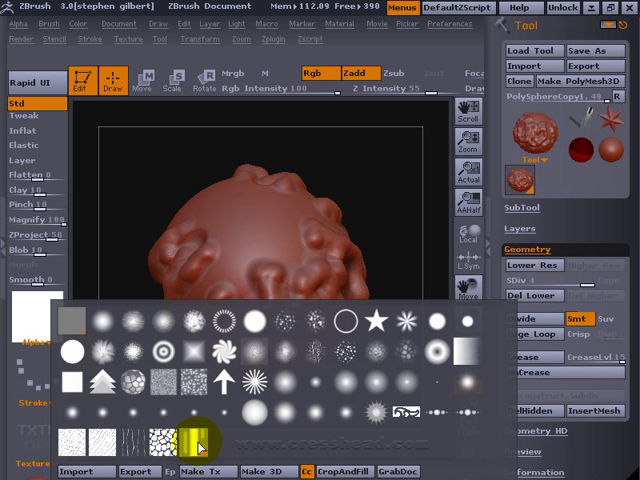
{"action": "left_click", "coordinate": [193, 385]}
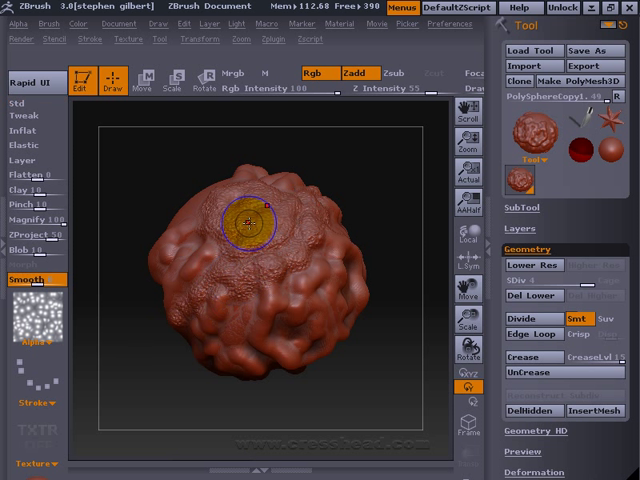
Stamp grainy noise on top, then sculpt a raised ring-shaped ridge and bulge above
{"action": "left_click_drag", "start_coordinate": [247, 217], "coordinate": [207, 210]}
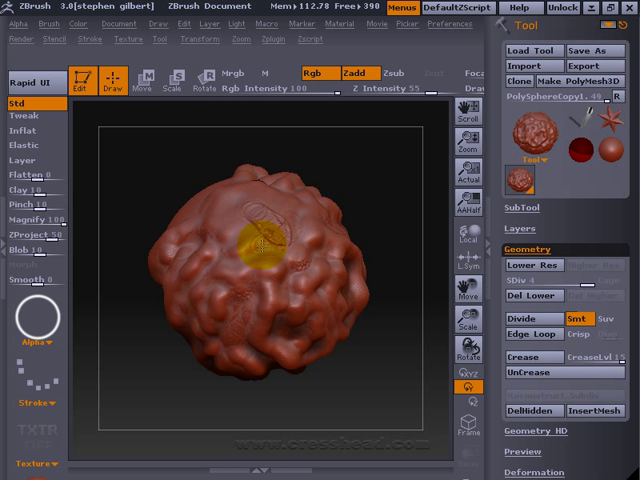
{"action": "left_click_drag", "start_coordinate": [255, 250], "coordinate": [268, 210]}
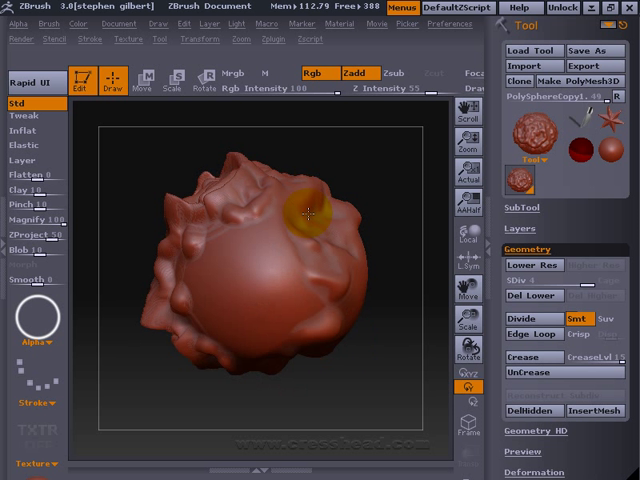
{"action": "left_click_drag", "start_coordinate": [305, 210], "coordinate": [248, 290]}
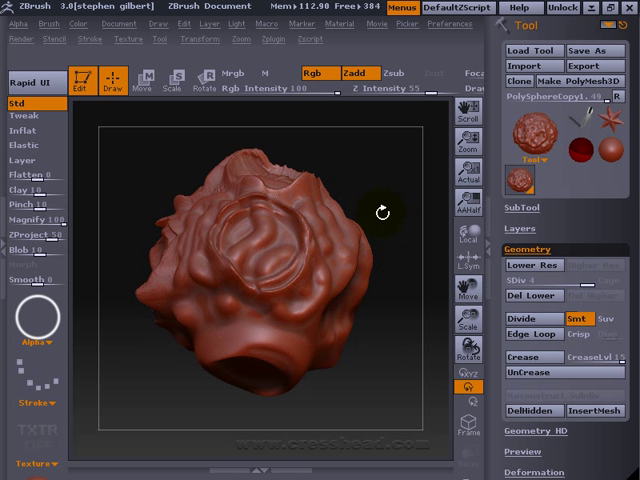
Smooth the central front around the snout, then go back to the Standard brush
{"action": "left_click", "coordinate": [27, 281]}
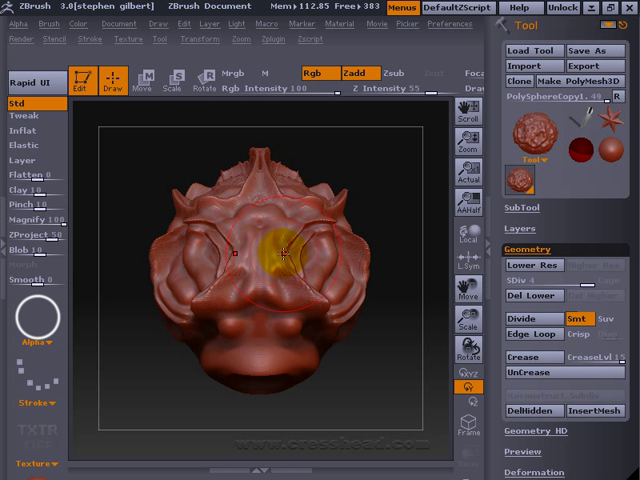
{"action": "left_click", "coordinate": [24, 278]}
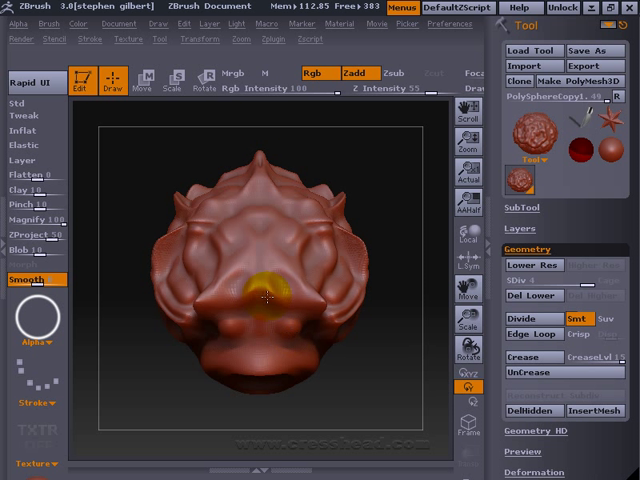
{"action": "left_click_drag", "start_coordinate": [262, 295], "coordinate": [270, 300]}
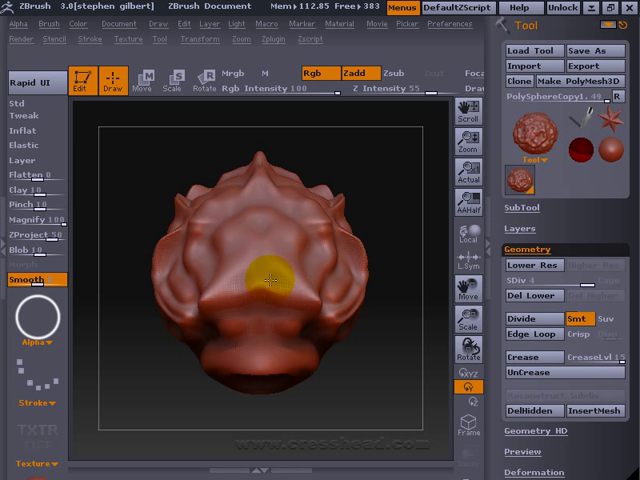
{"action": "left_click", "coordinate": [13, 102]}
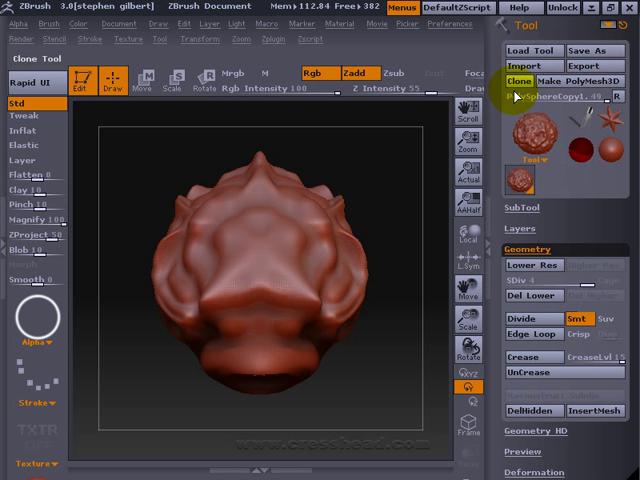
{"action": "left_click", "coordinate": [515, 81]}
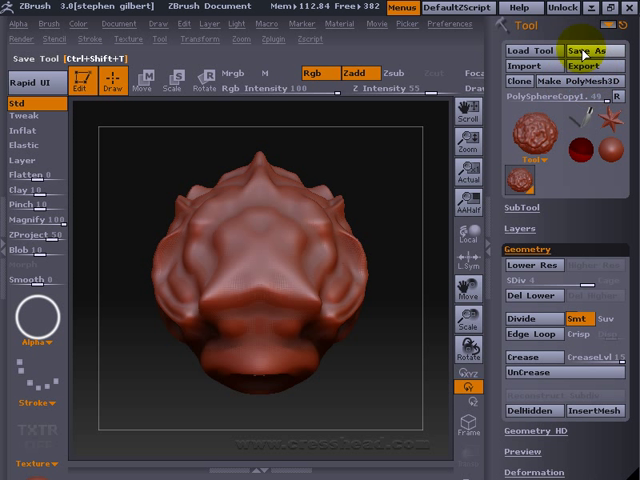
{"action": "mouse_move", "coordinate": [593, 50]}
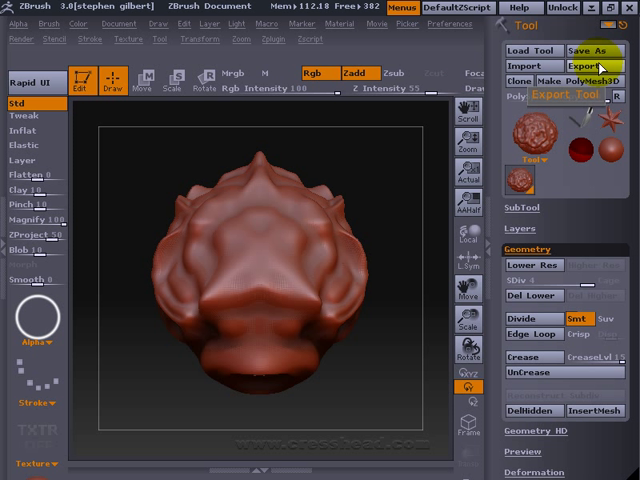
{"action": "left_click", "coordinate": [598, 65]}
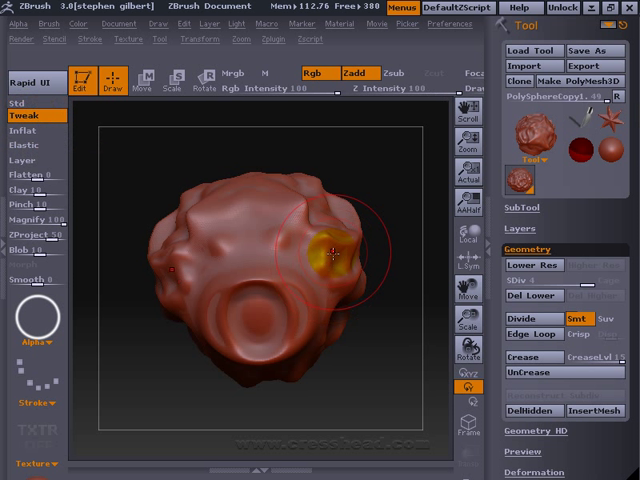
Tweak the head by pulling out right-side bulges, a front fold and the upper middle
{"action": "left_click_drag", "start_coordinate": [325, 255], "coordinate": [290, 200]}
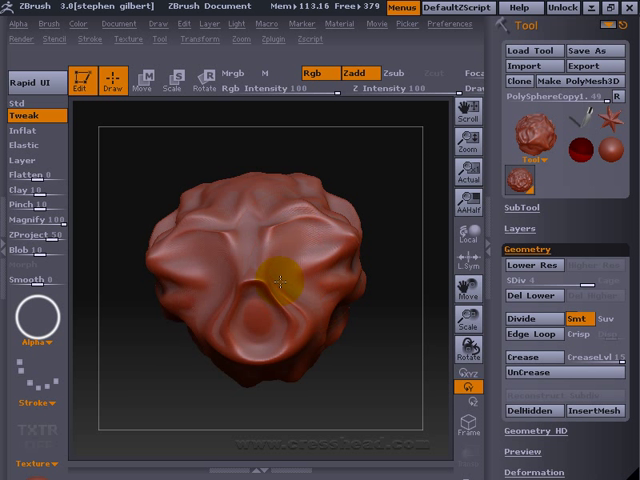
{"action": "left_click_drag", "start_coordinate": [280, 280], "coordinate": [330, 225]}
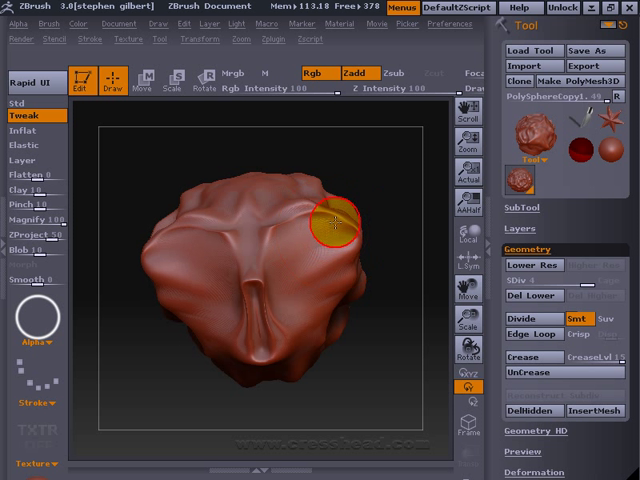
{"action": "left_click_drag", "start_coordinate": [334, 222], "coordinate": [312, 235]}
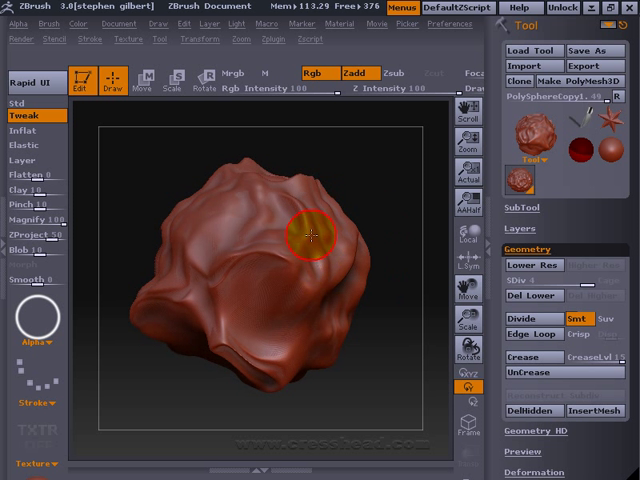
{"action": "left_click_drag", "start_coordinate": [315, 235], "coordinate": [265, 205]}
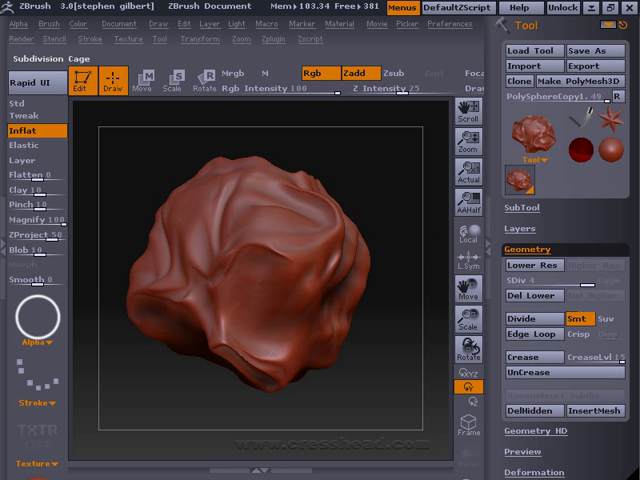
{"action": "mouse_move", "coordinate": [520, 319]}
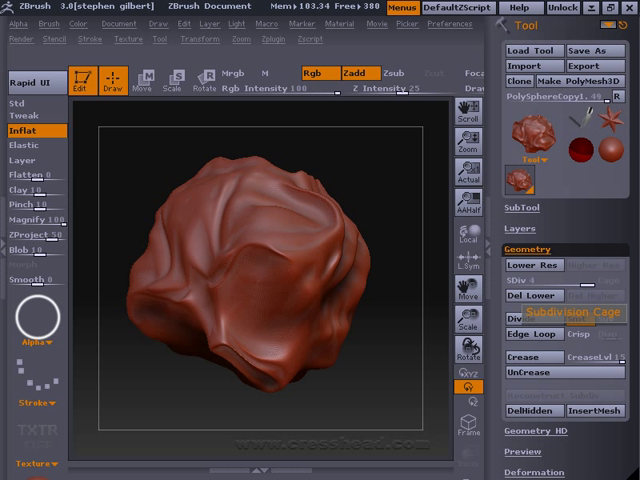